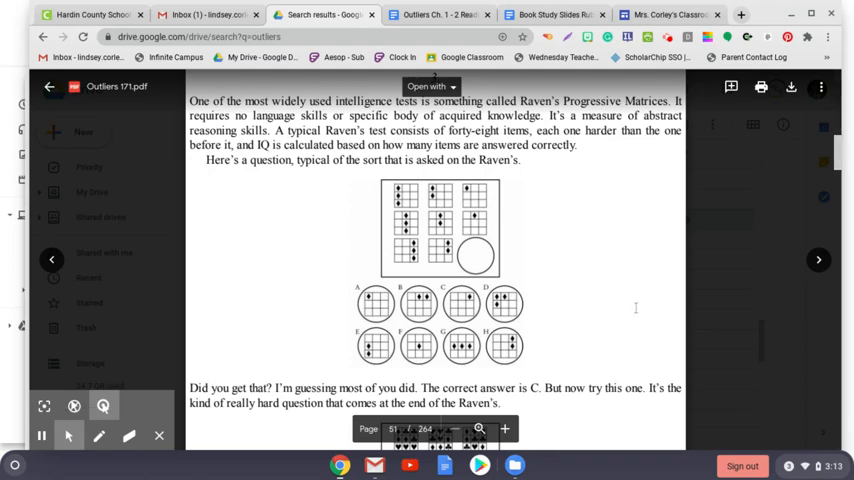
scroll("down", 3)
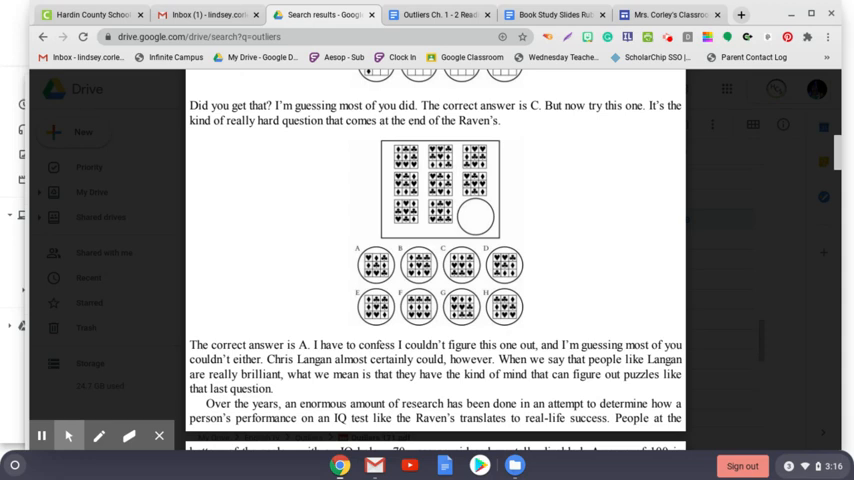
scroll("down", 3)
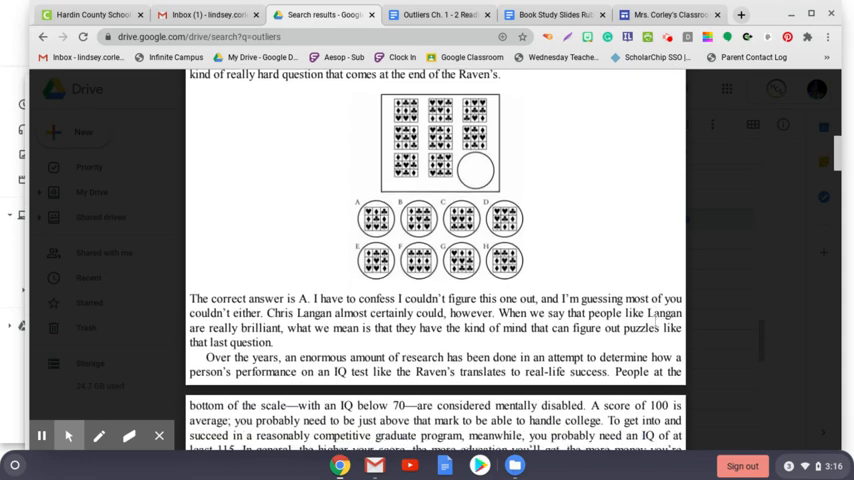
scroll("down", 3)
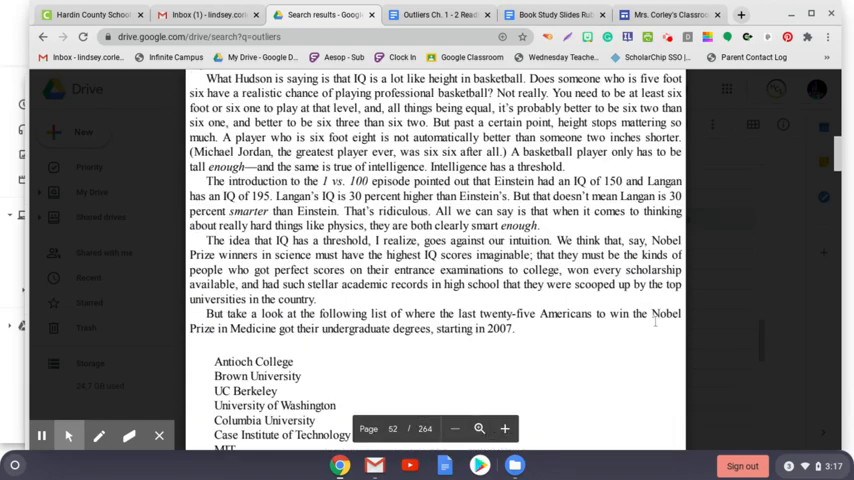
scroll("down", 3)
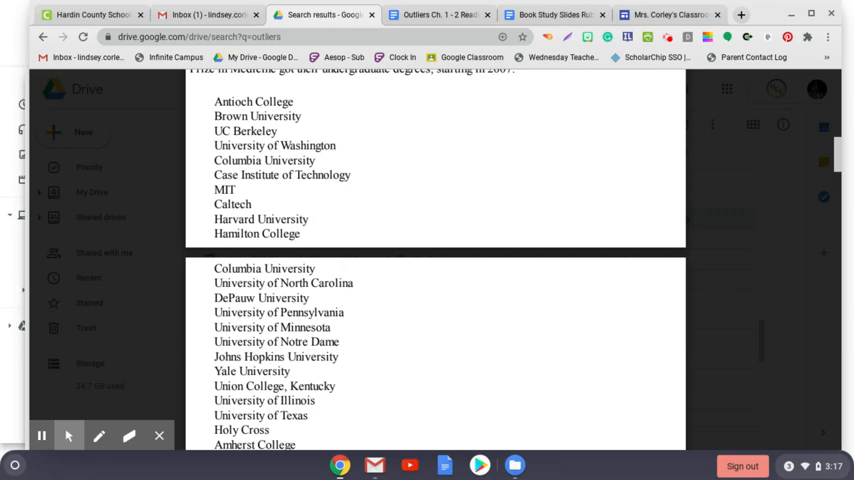
scroll("down", 3)
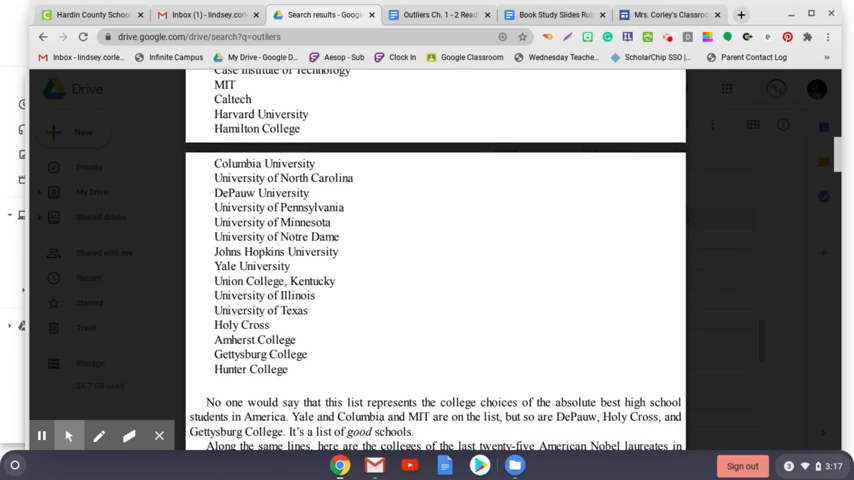
scroll("down", 3)
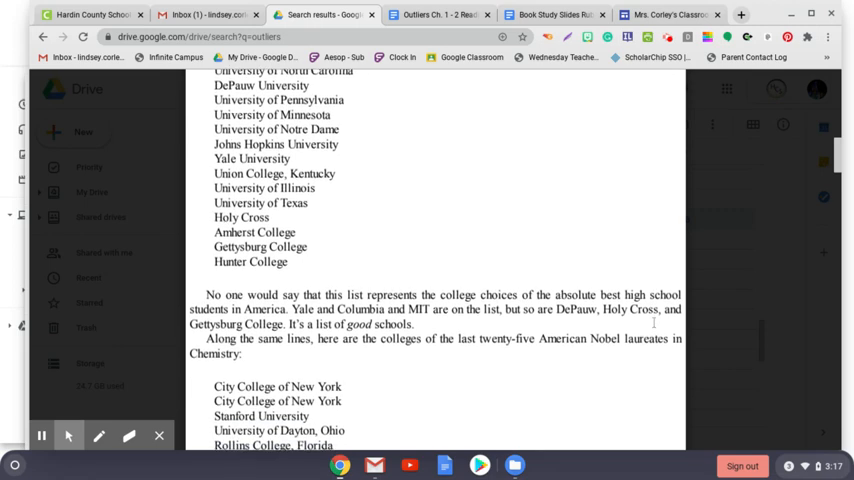
scroll("down", 3)
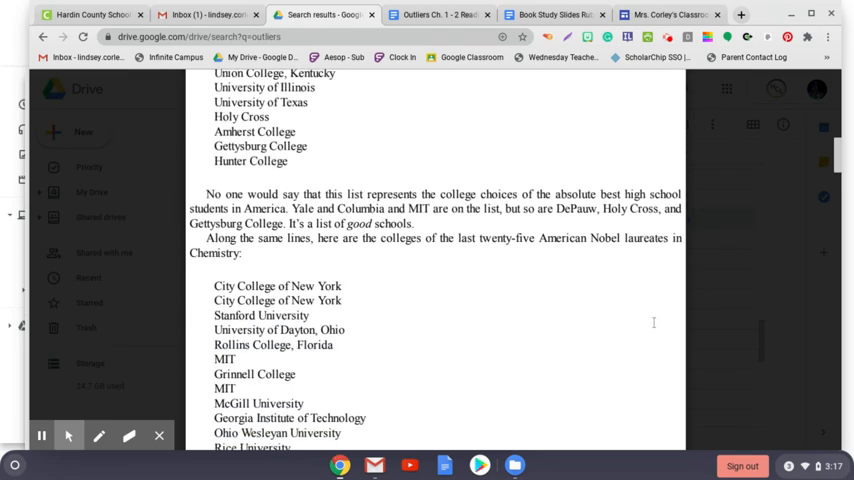
scroll("down", 3)
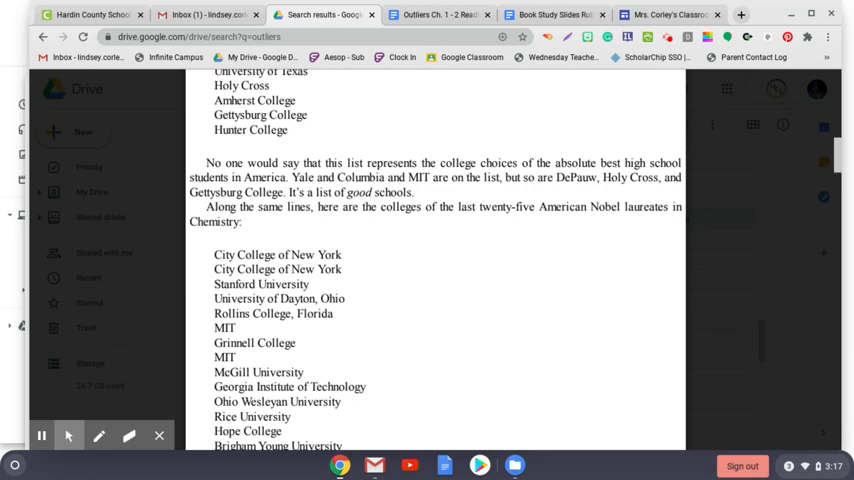
scroll("down", 3)
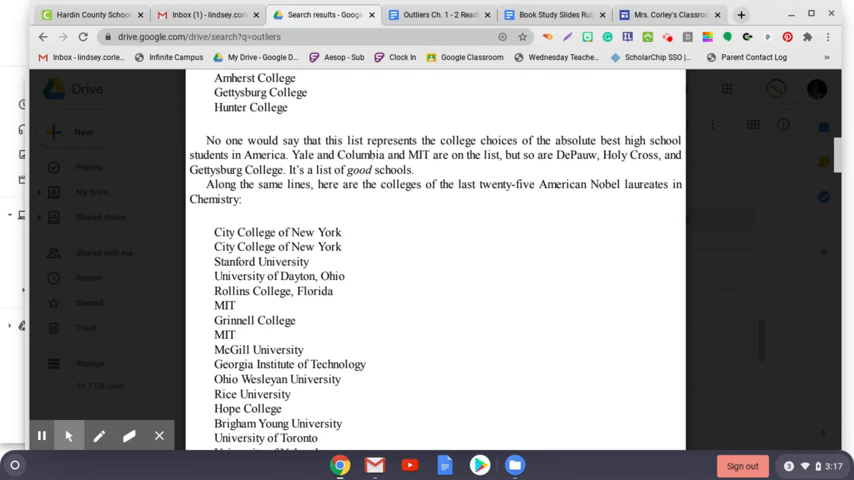
scroll("down", 3)
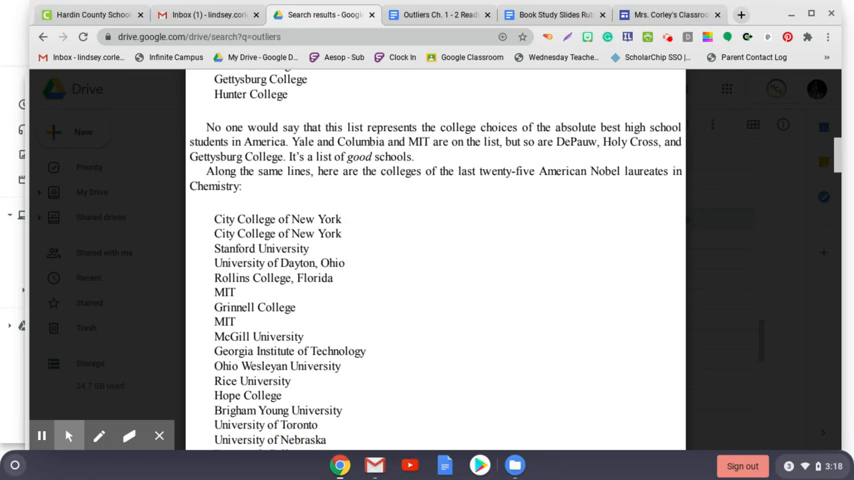
scroll("down", 3)
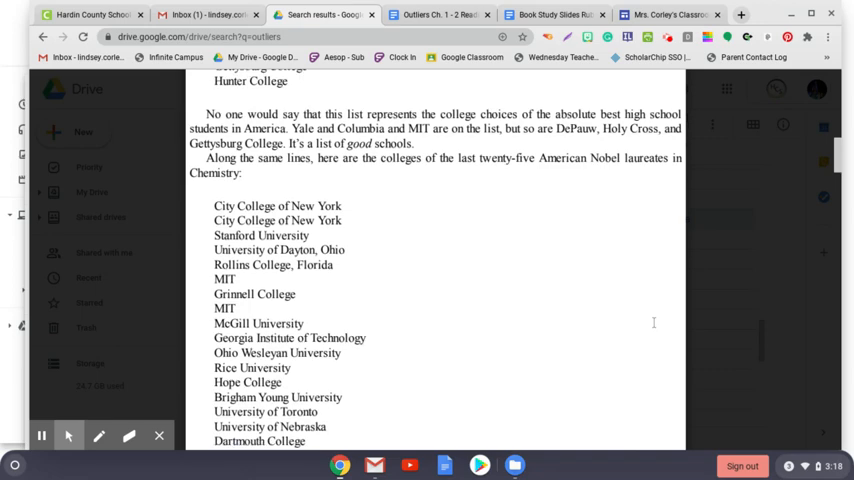
scroll("down", 3)
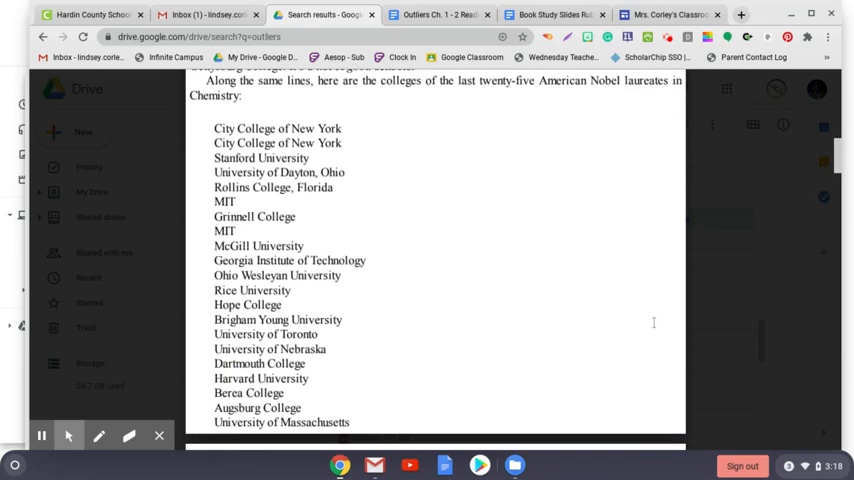
scroll("down", 3)
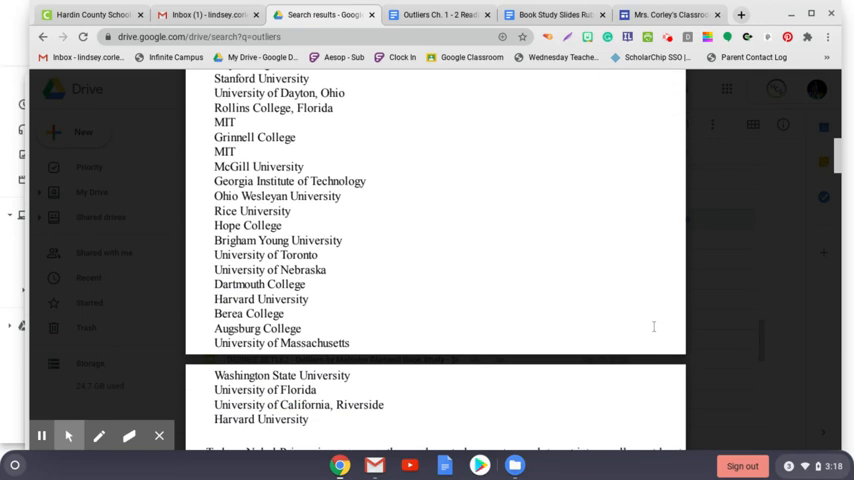
scroll("down", 3)
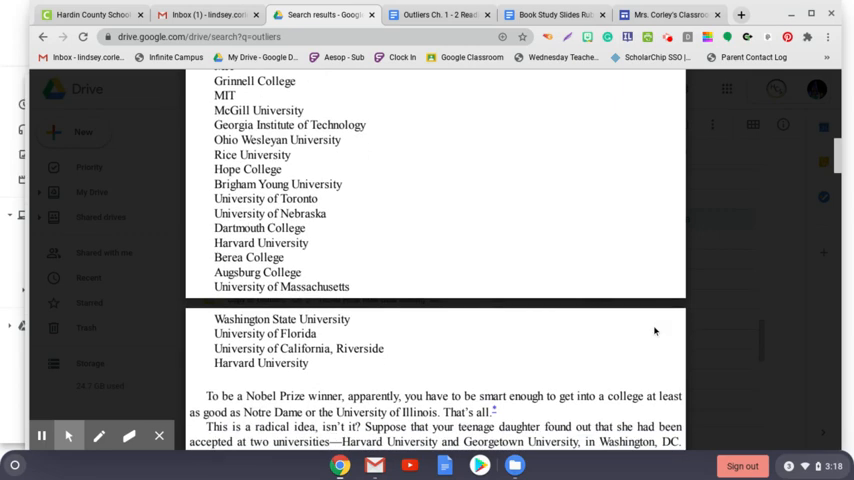
scroll("down", 3)
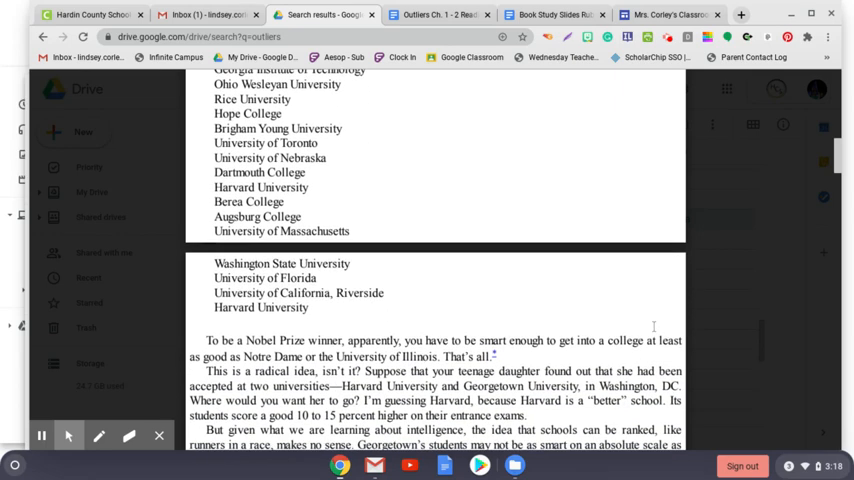
scroll("down", 3)
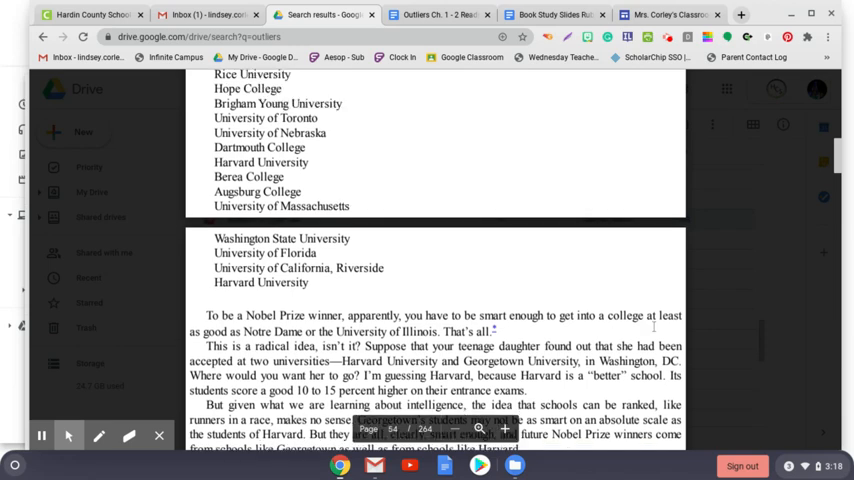
scroll("down", 3)
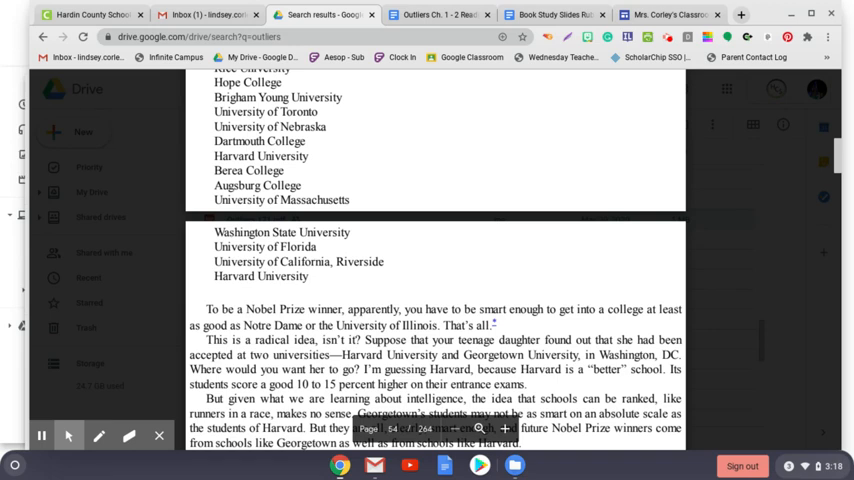
scroll("down", 3)
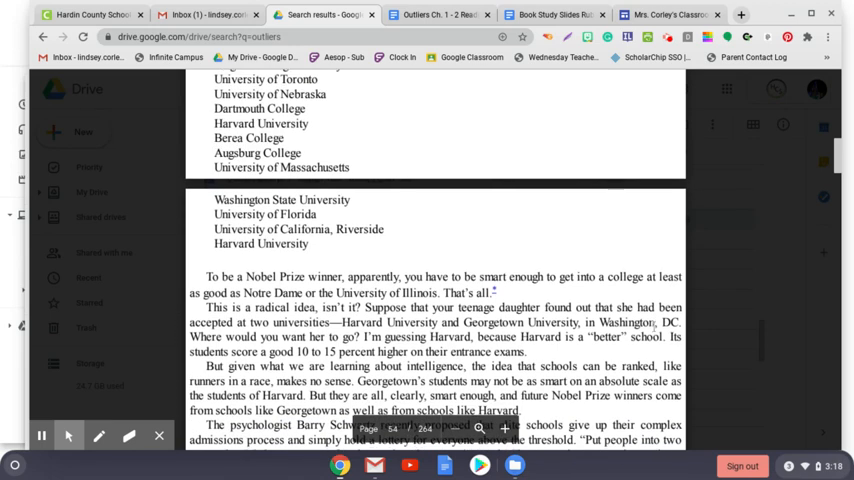
scroll("down", 3)
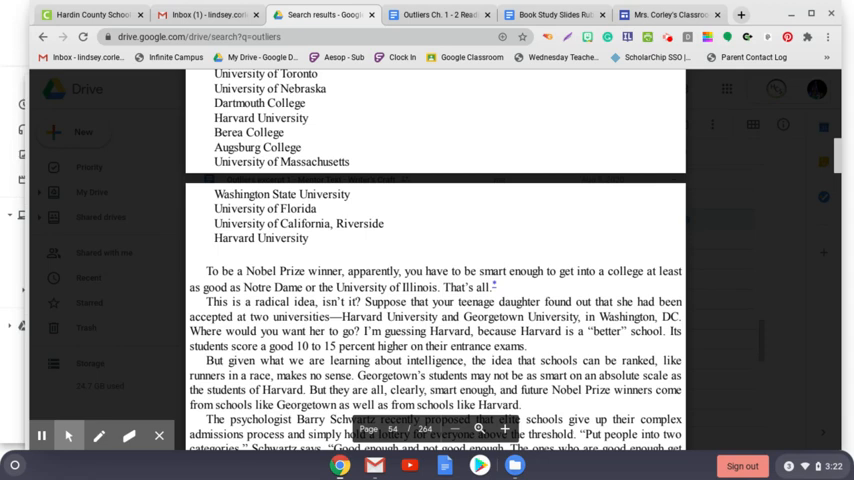
scroll("down", 3)
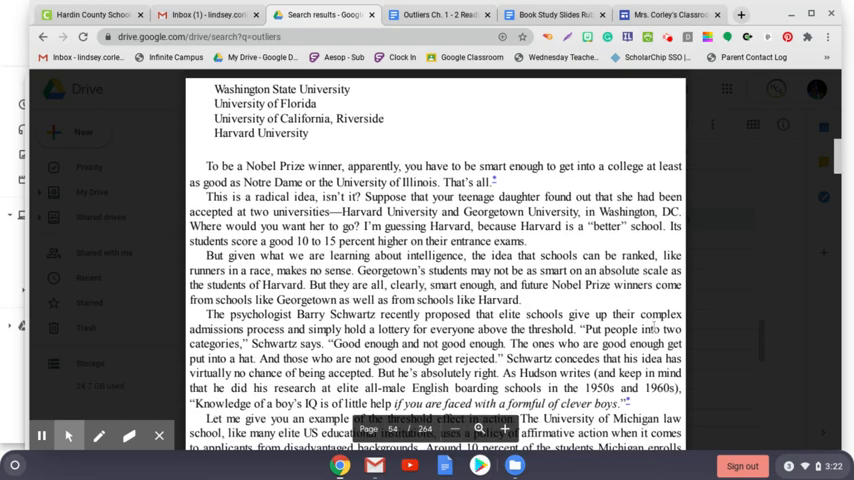
scroll("down", 3)
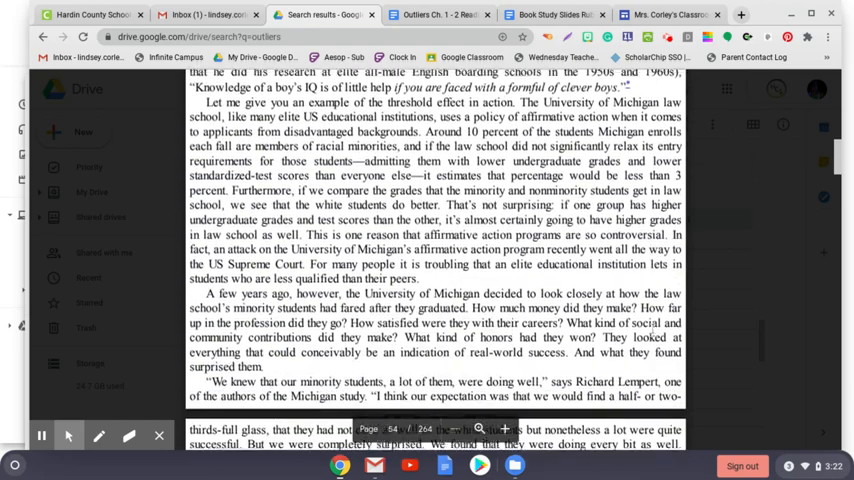
scroll("down", 3)
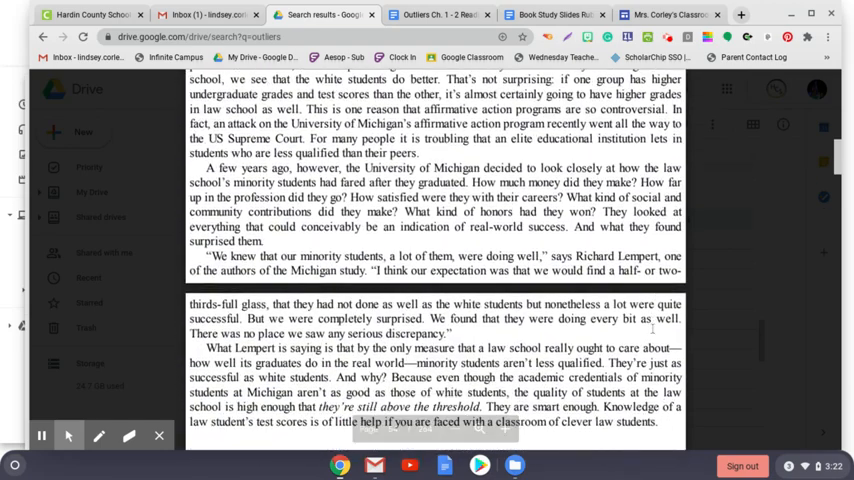
scroll("down", 3)
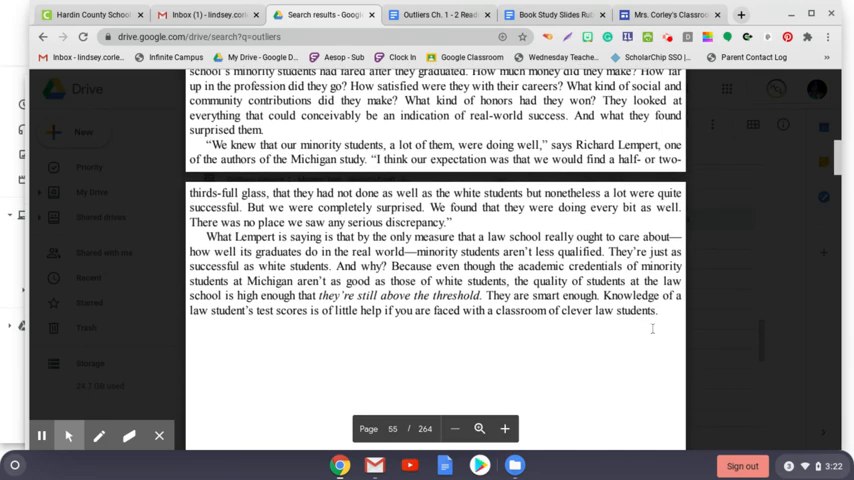
scroll("down", 3)
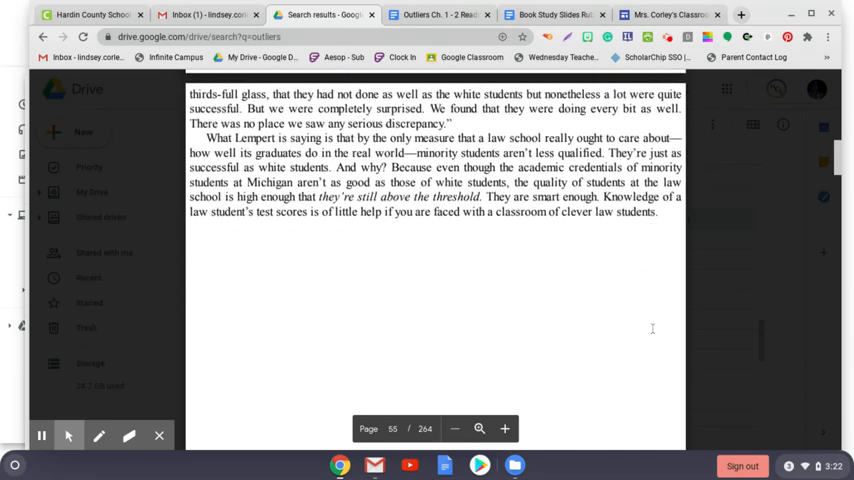
scroll("down", 3)
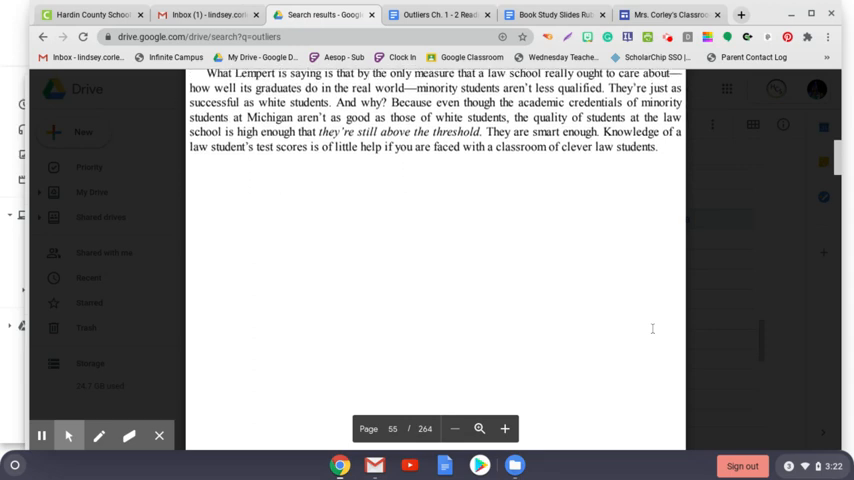
scroll("down", 3)
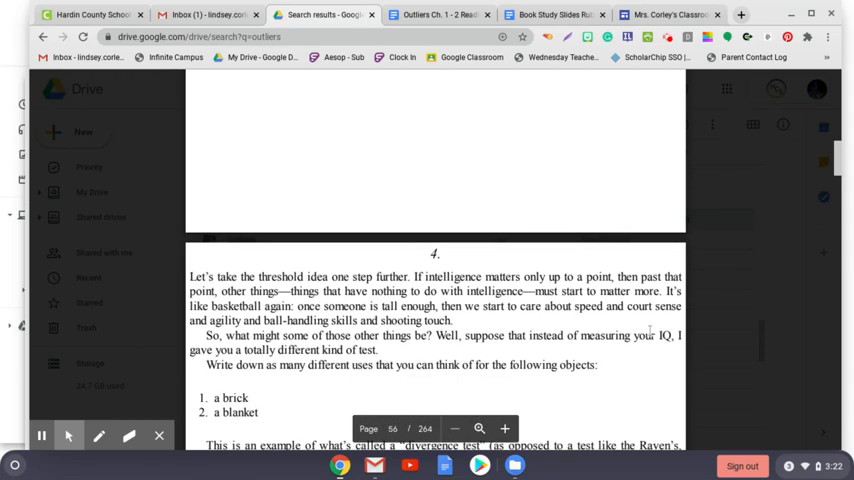
scroll("down", 3)
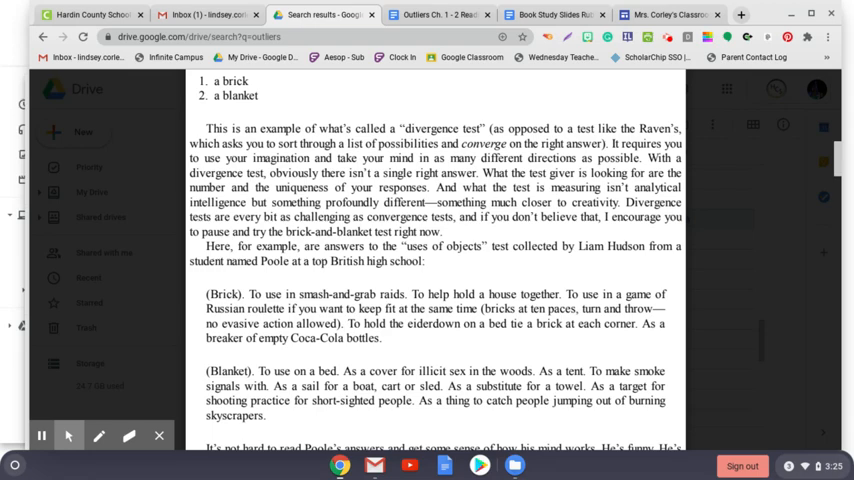
scroll("down", 3)
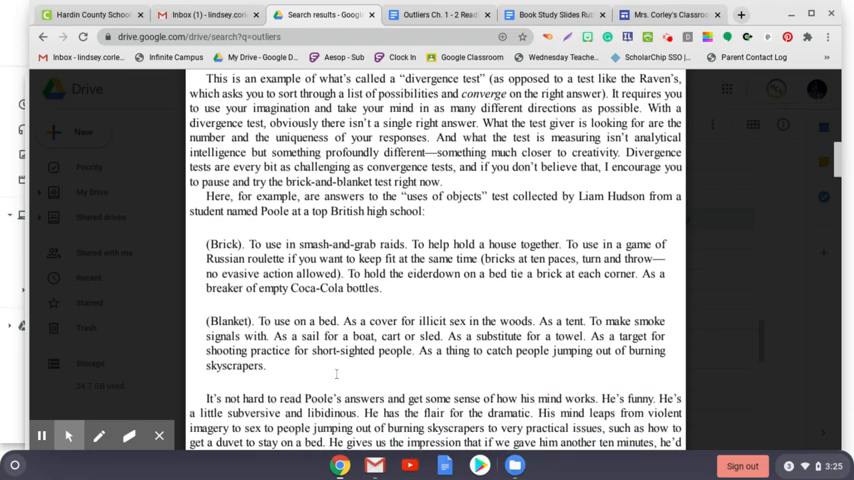
scroll("down", 3)
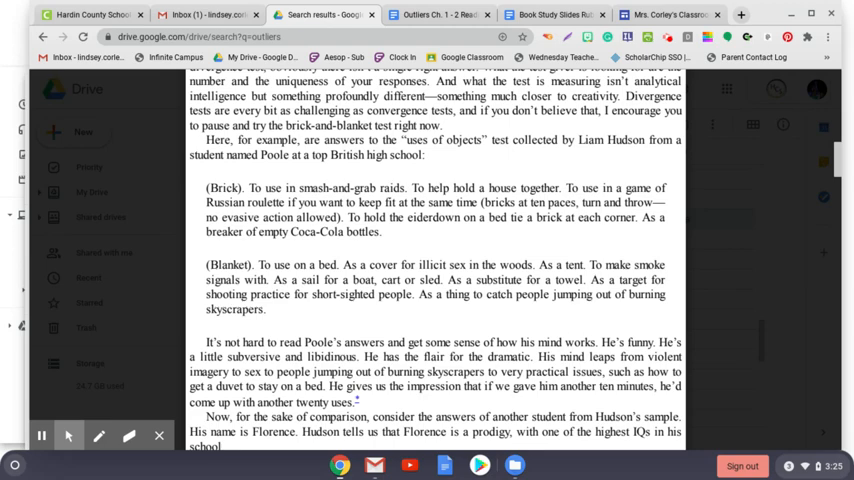
scroll("down", 3)
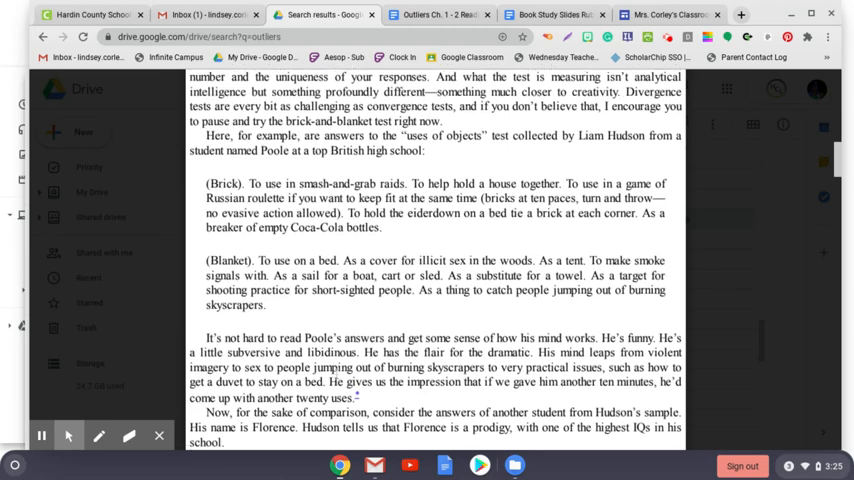
scroll("down", 3)
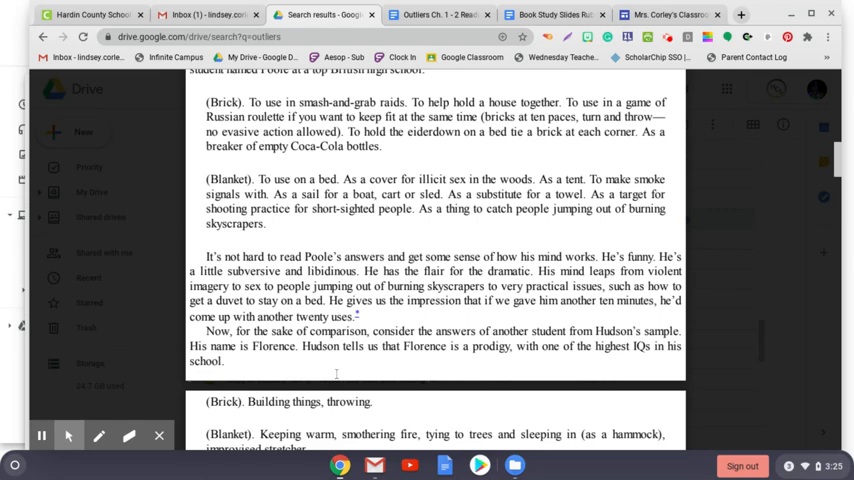
scroll("down", 3)
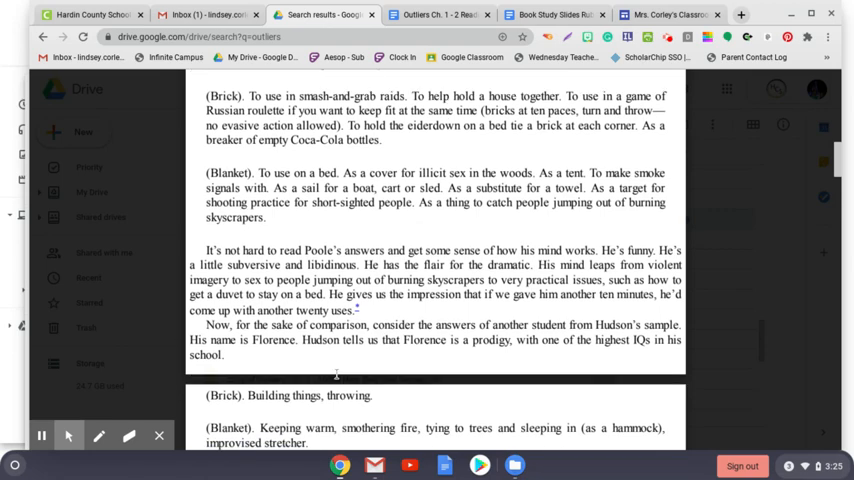
scroll("down", 3)
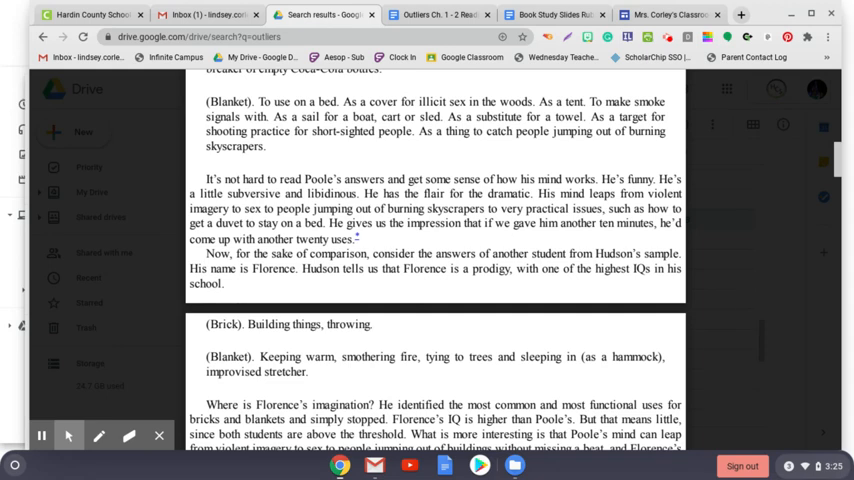
scroll("down", 3)
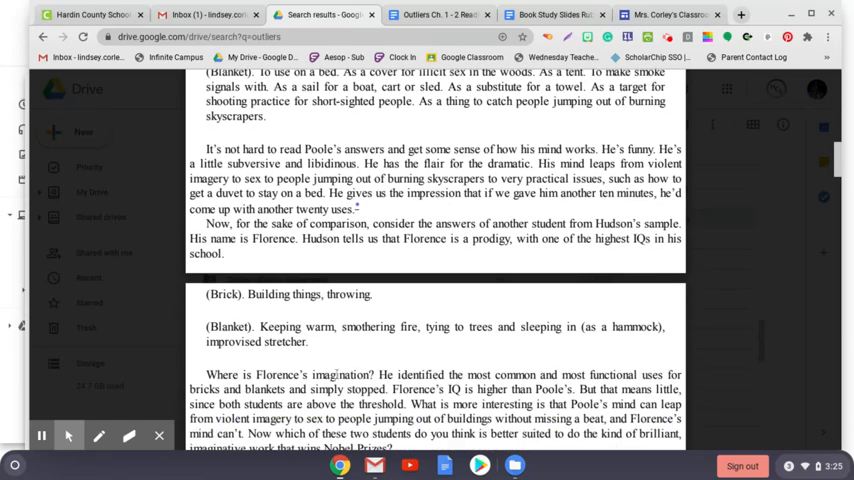
scroll("down", 3)
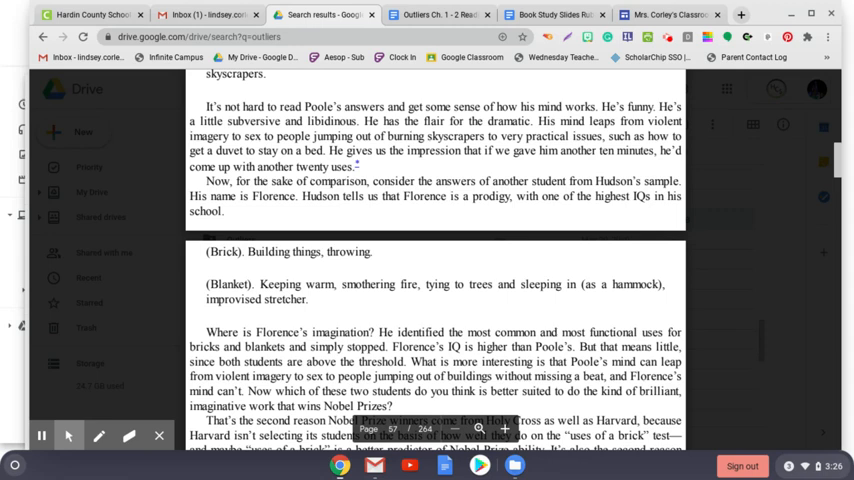
scroll("down", 3)
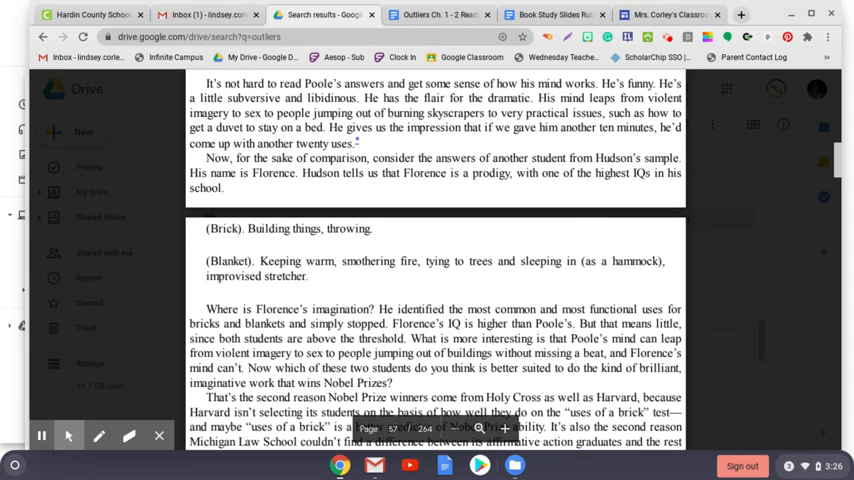
scroll("down", 3)
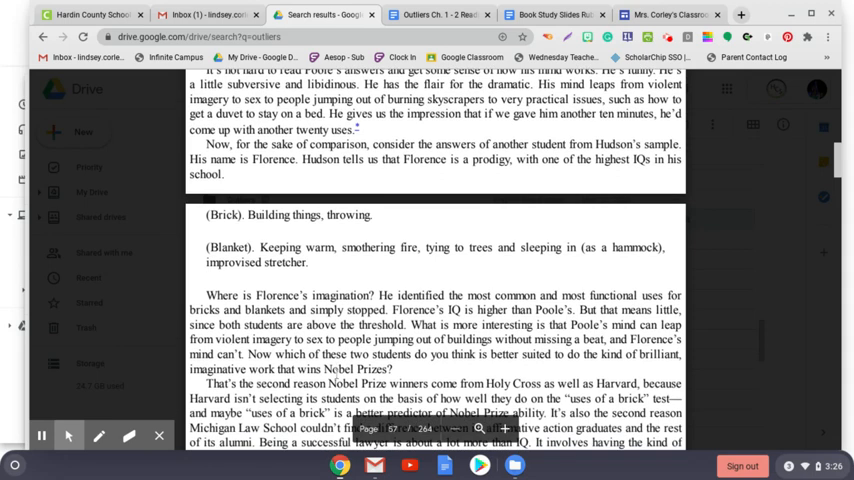
scroll("down", 3)
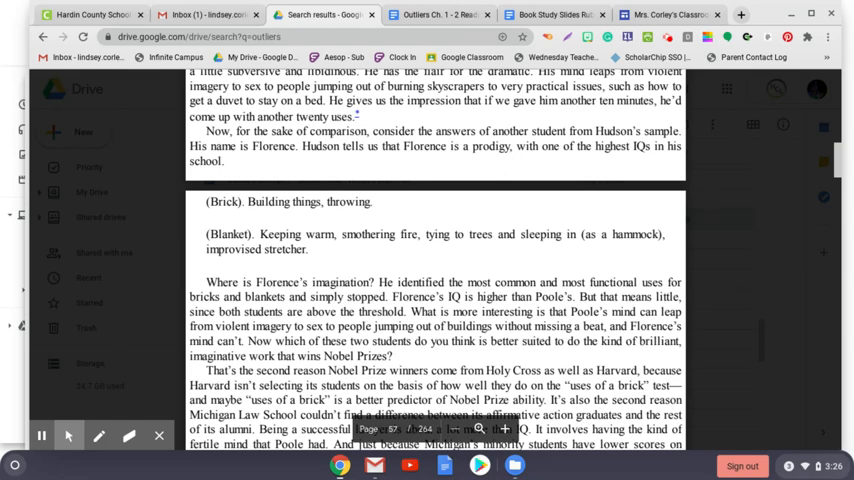
scroll("down", 3)
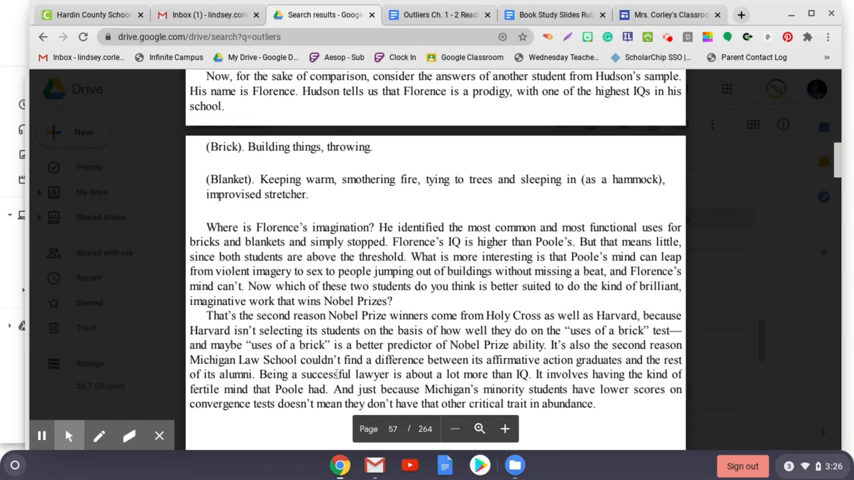
scroll("down", 3)
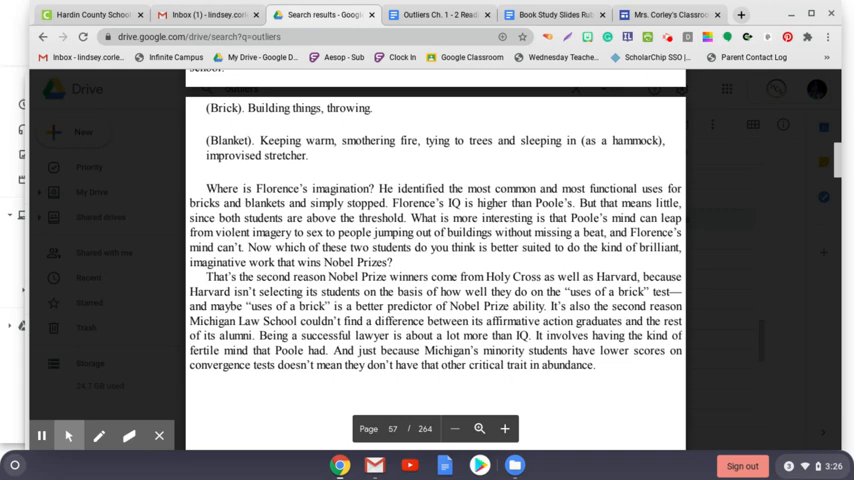
scroll("down", 3)
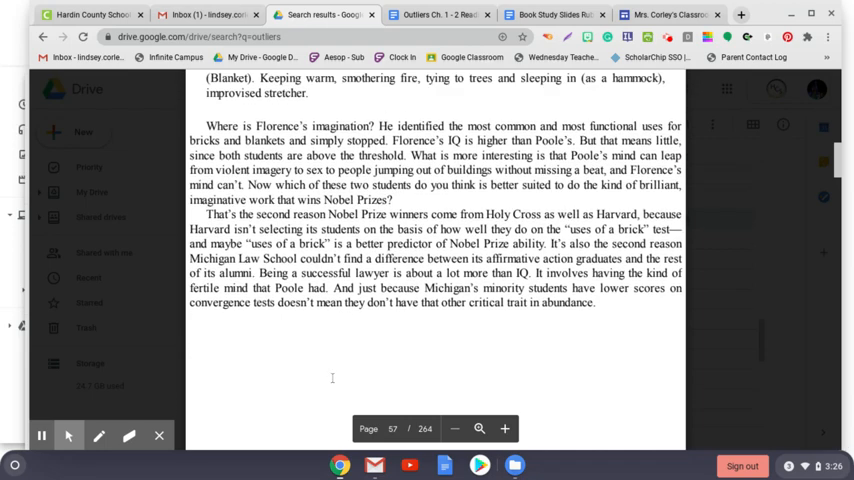
scroll("down", 3)
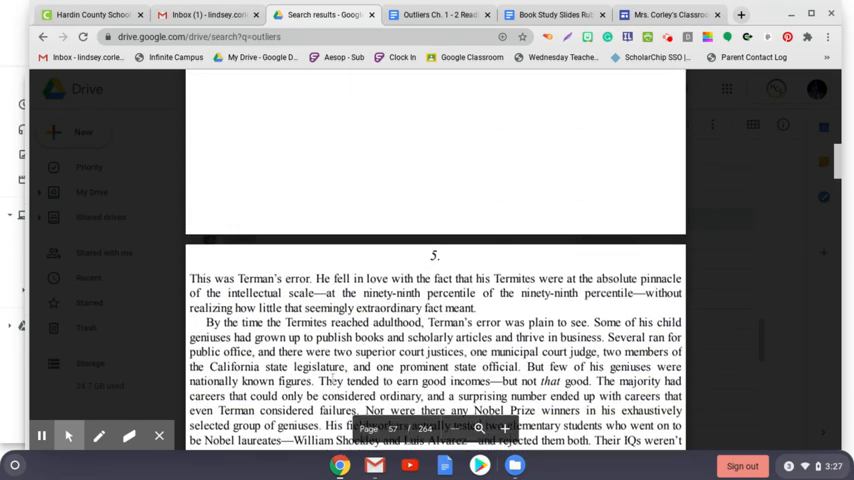
scroll("down", 3)
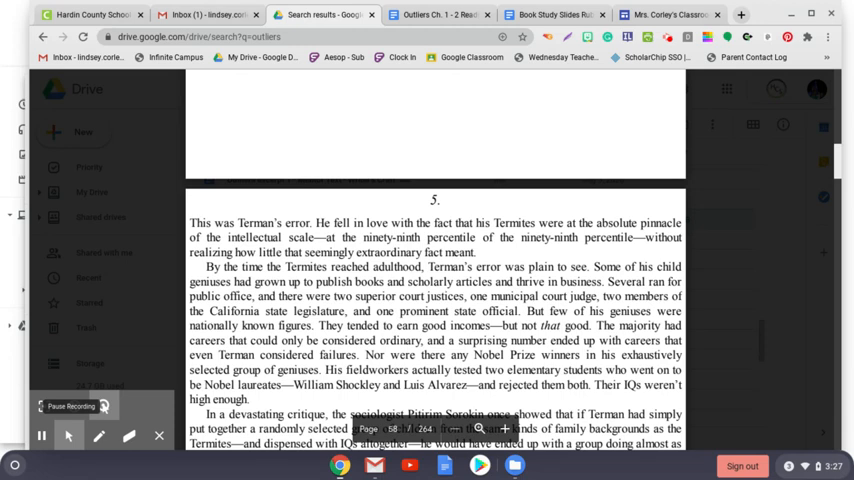
mouse_move(118, 436)
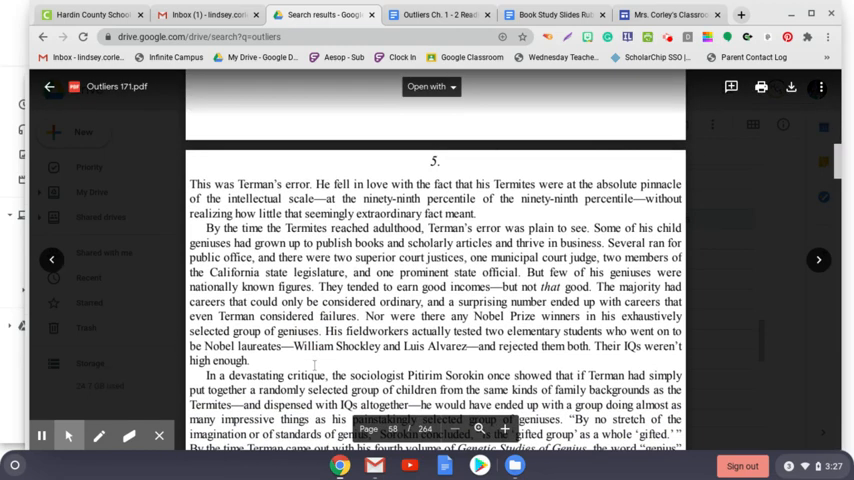
scroll("down", 3)
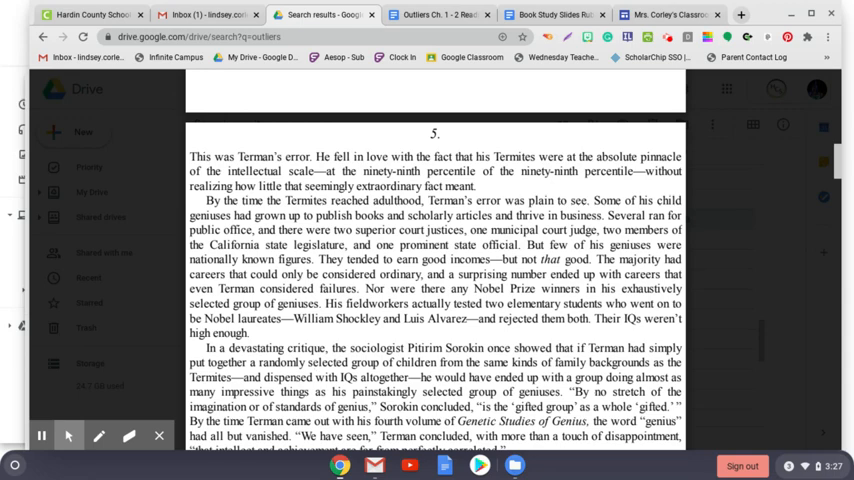
scroll("down", 3)
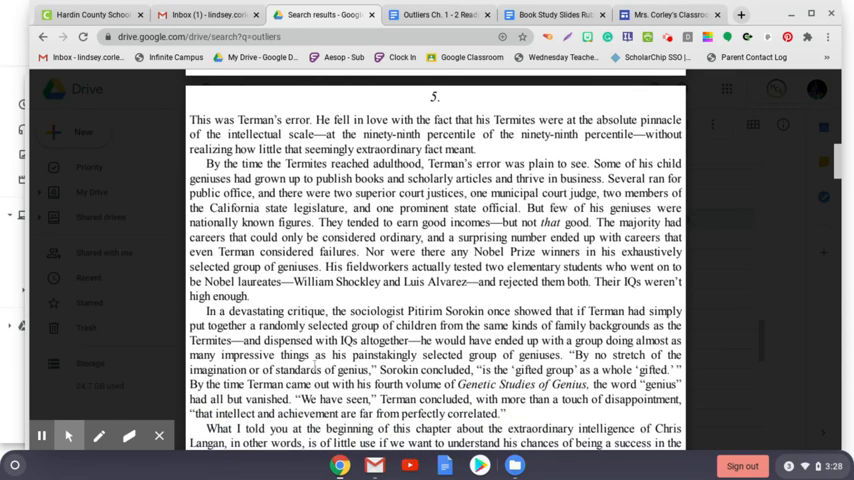
scroll("down", 3)
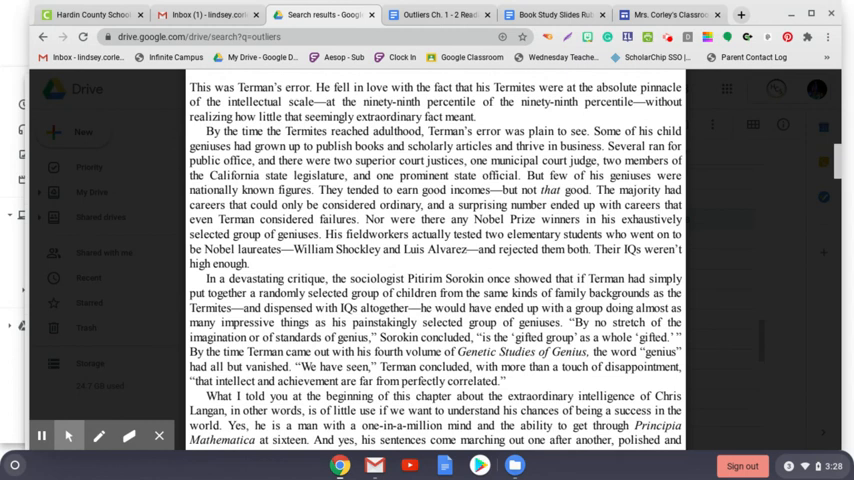
scroll("down", 3)
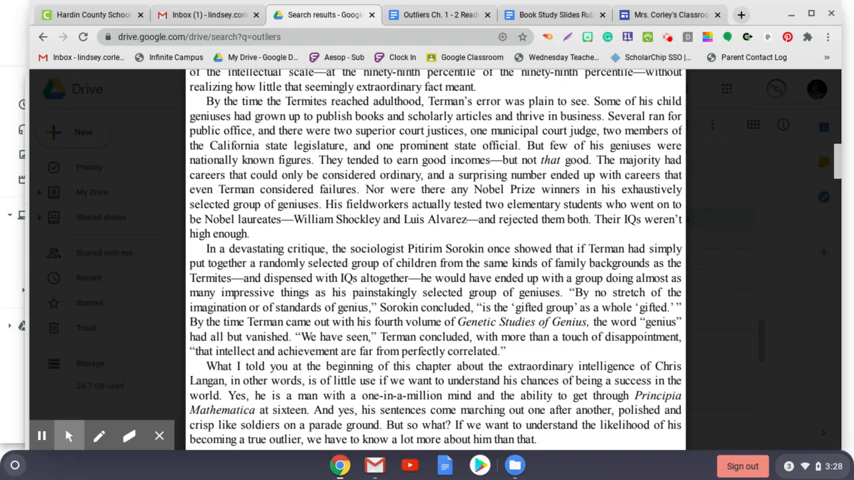
scroll("down", 3)
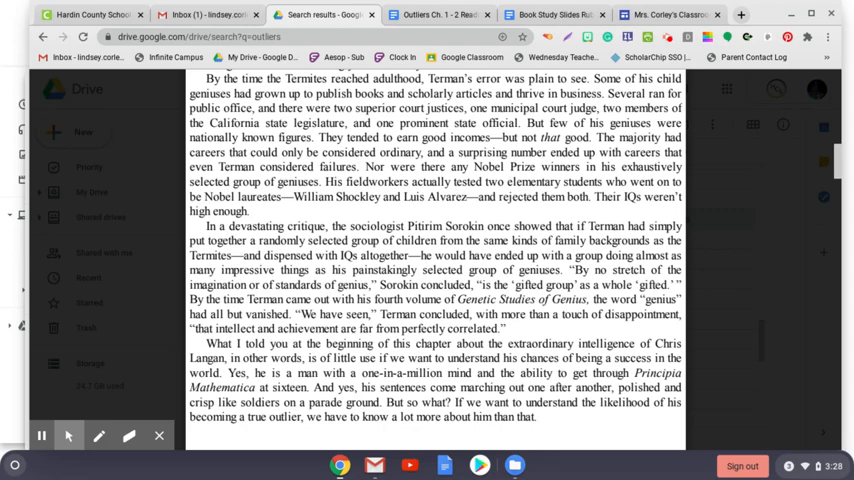
scroll("down", 3)
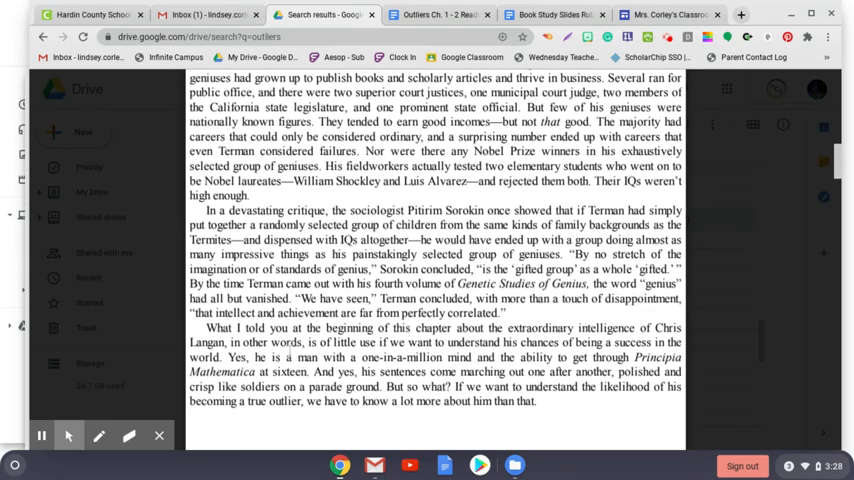
scroll("down", 3)
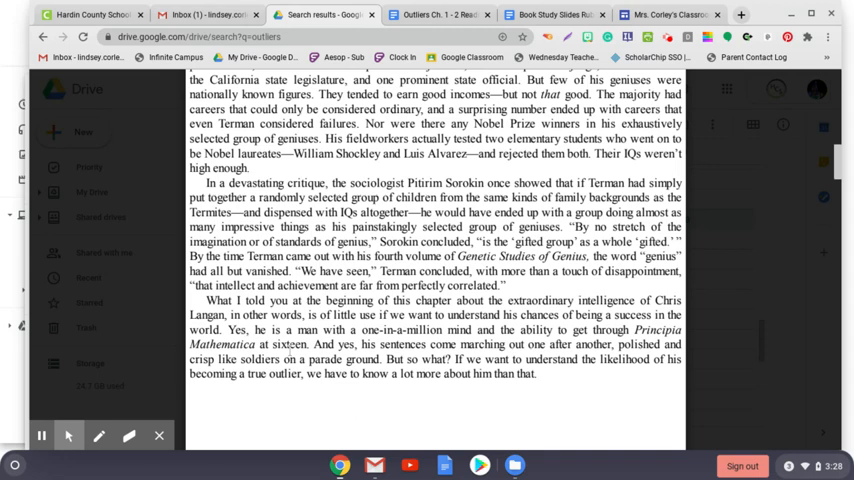